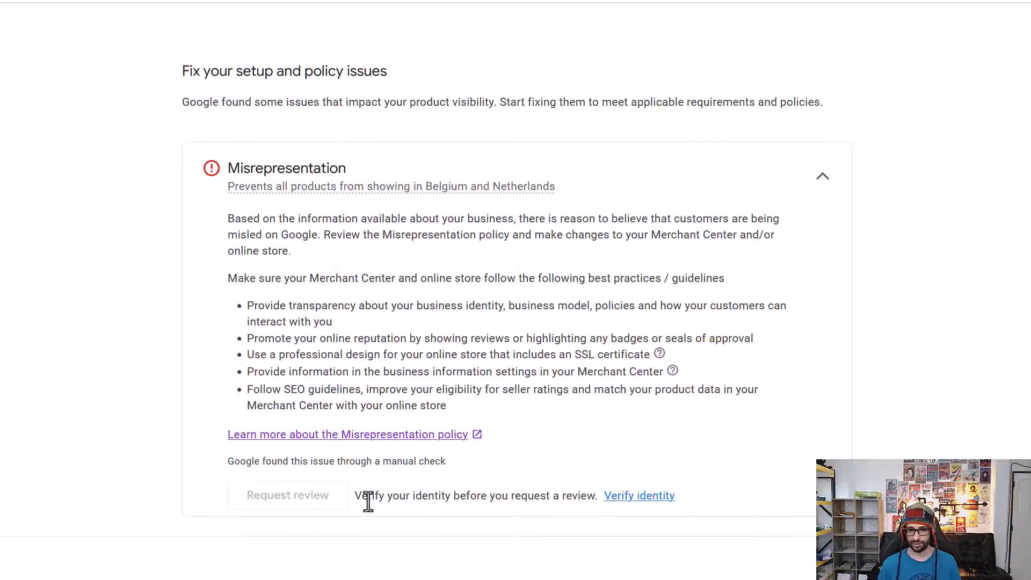
# - Start identity verification with a new payments profile, reaching the United States/Organization form
pyautogui.moveTo(355, 496); pyautogui.dragTo(676, 495)
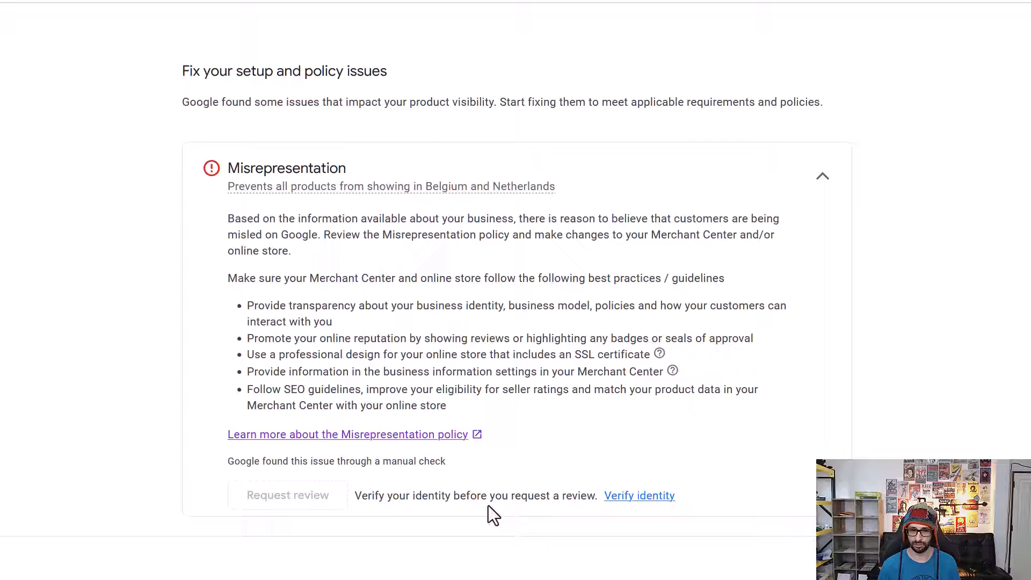
pyautogui.moveTo(800, 452)
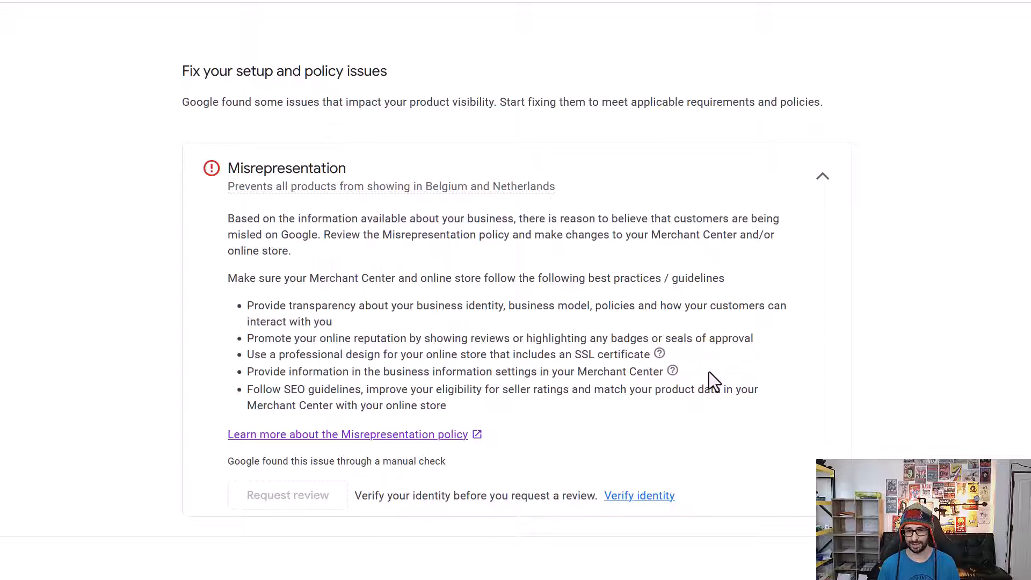
pyautogui.moveTo(875, 451)
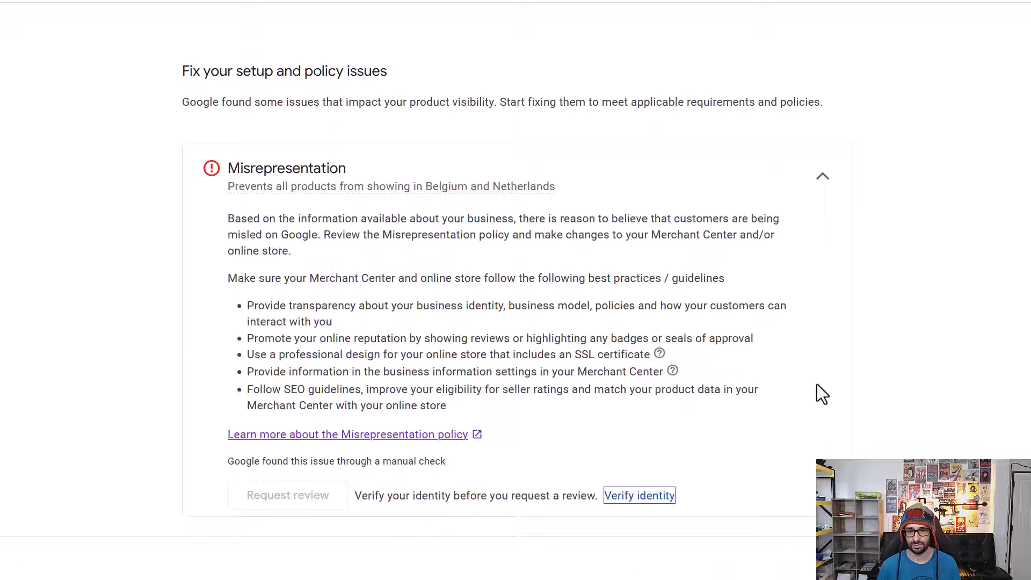
pyautogui.click(638, 495)
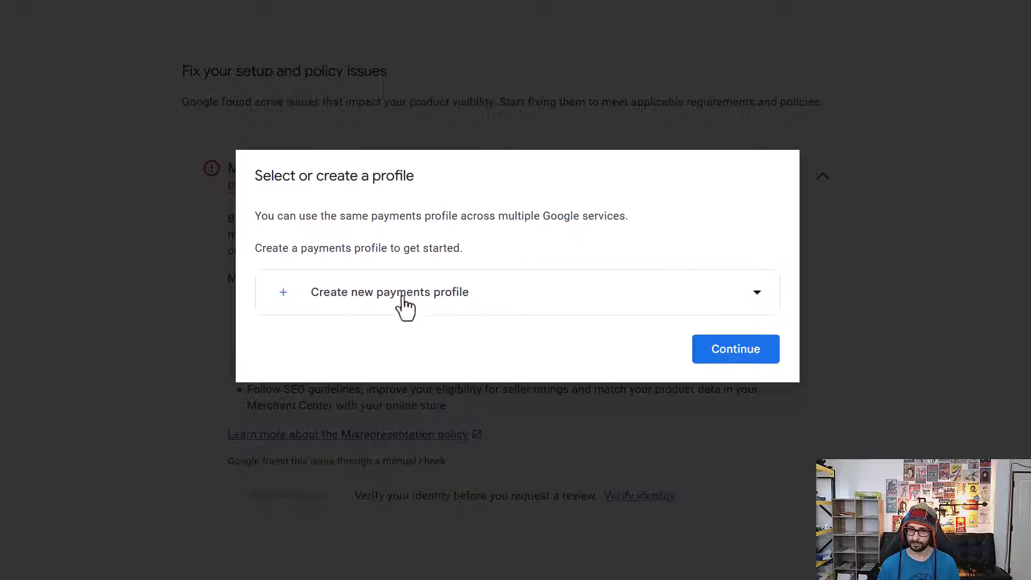
pyautogui.moveTo(384, 328)
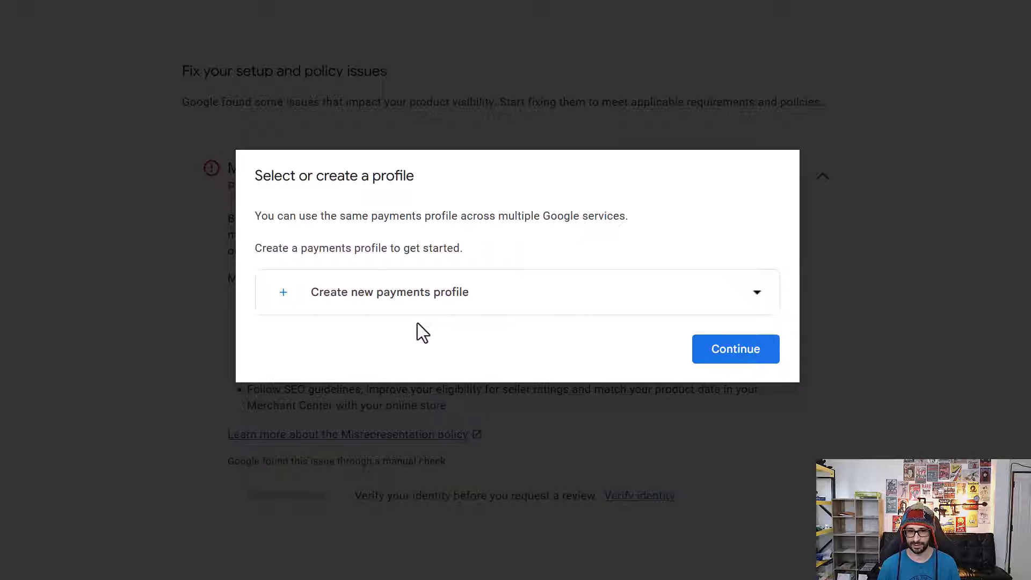
pyautogui.click(734, 349)
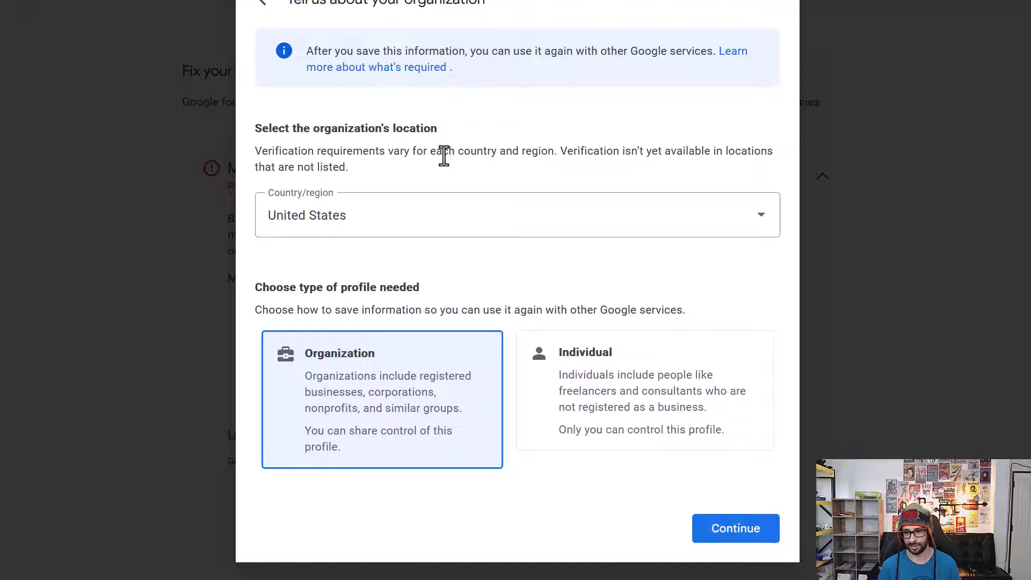
pyautogui.moveTo(533, 265)
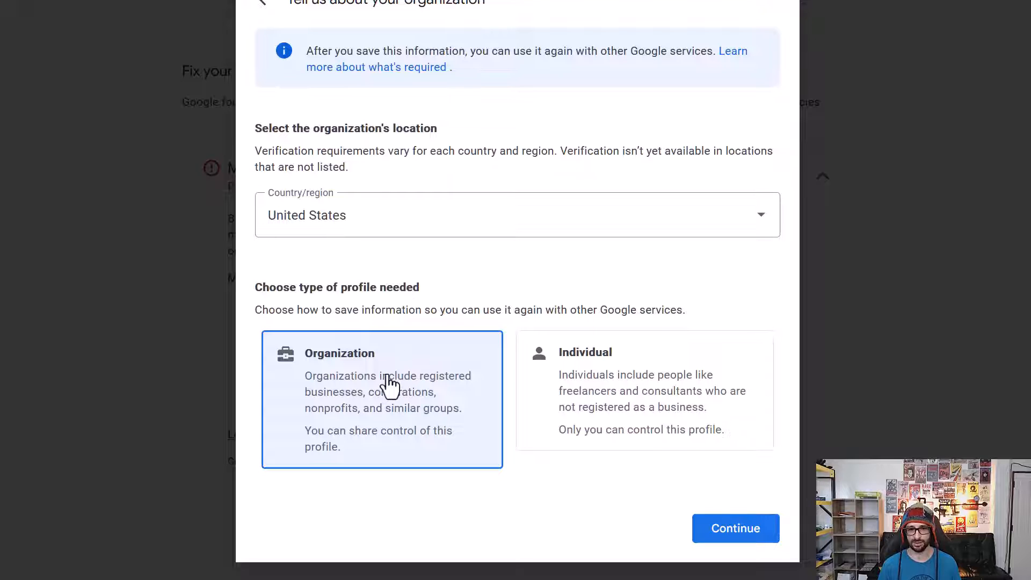
pyautogui.moveTo(681, 387)
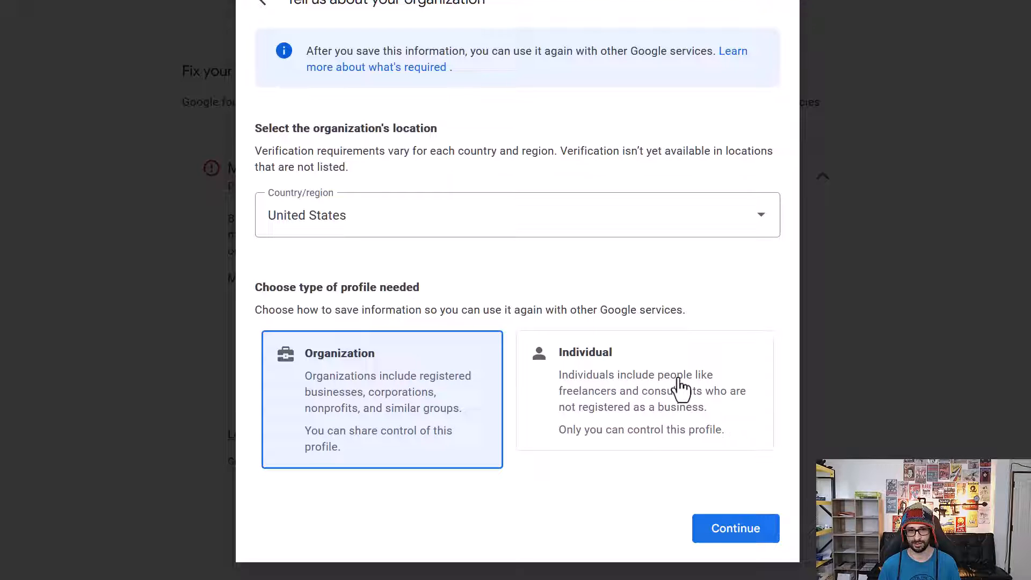
# - Browse the Country/region list twice, leaving United States as the selected country
pyautogui.click(516, 214)
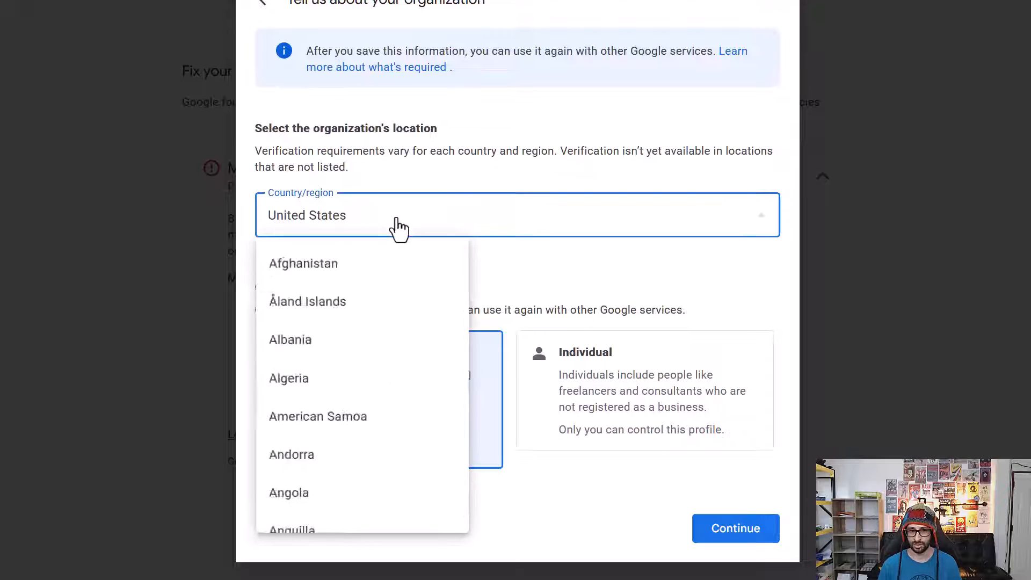
pyautogui.scroll(-3)
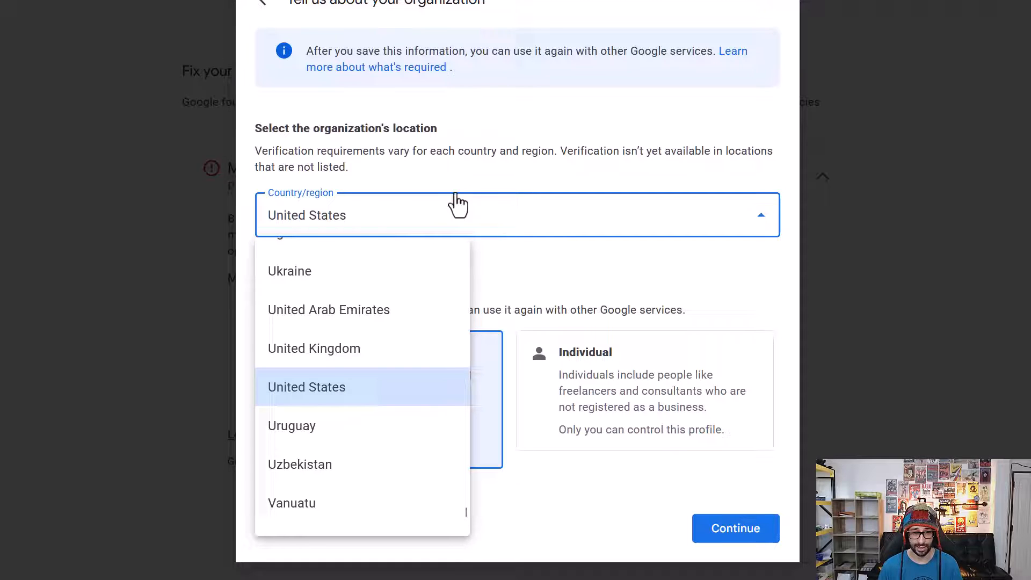
pyautogui.click(306, 386)
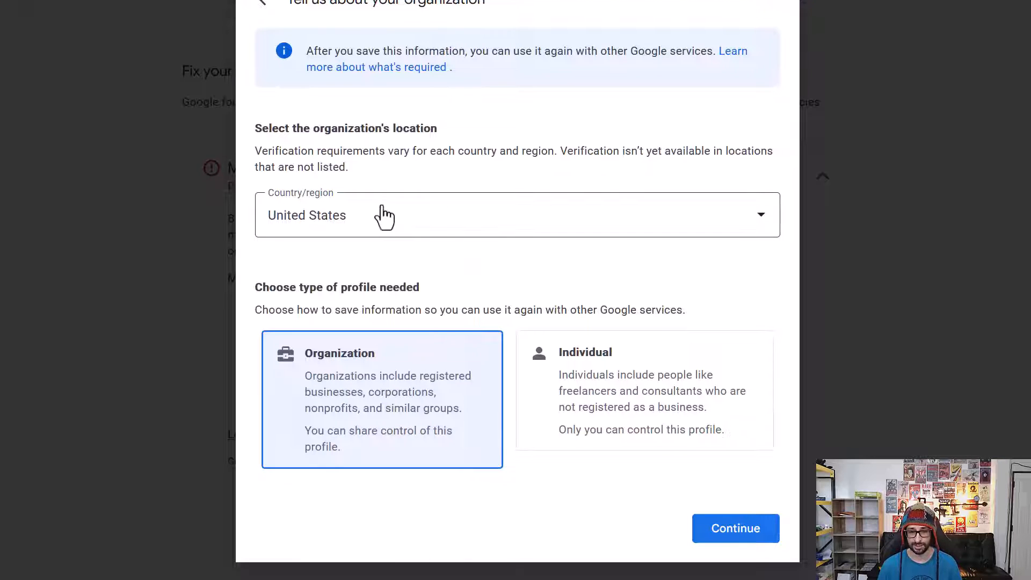
pyautogui.click(516, 214)
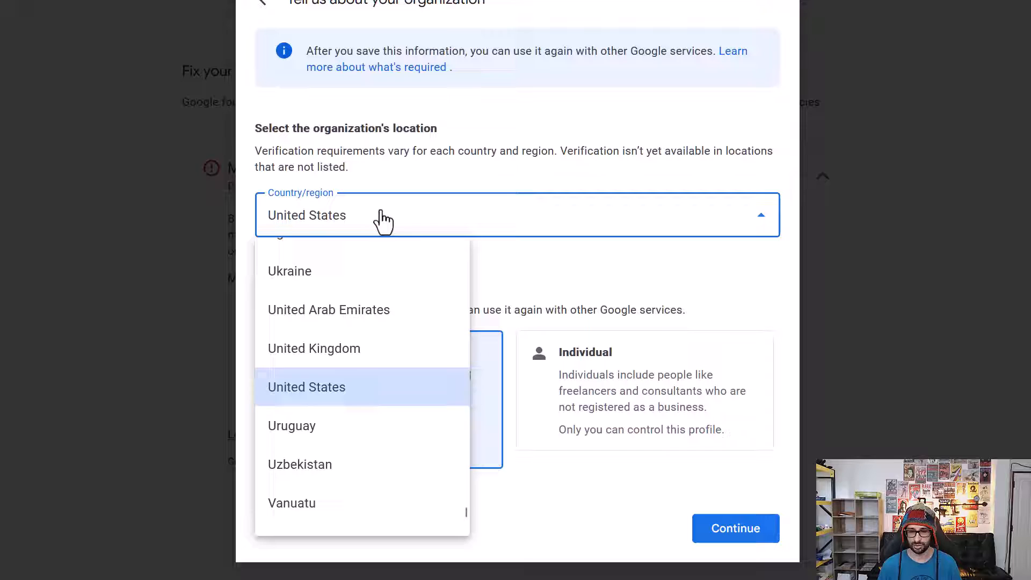
pyautogui.click(307, 387)
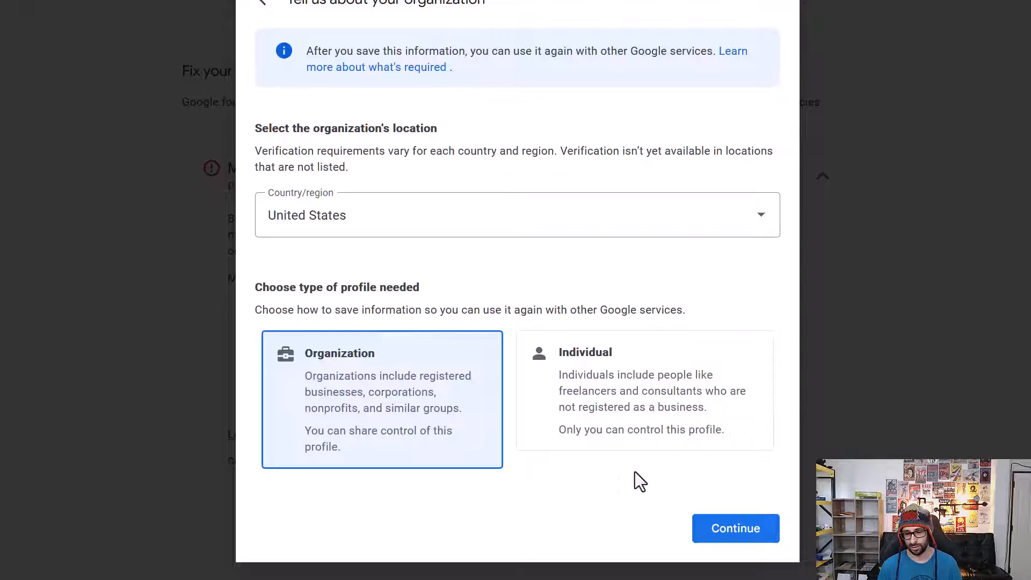
pyautogui.moveTo(632, 475)
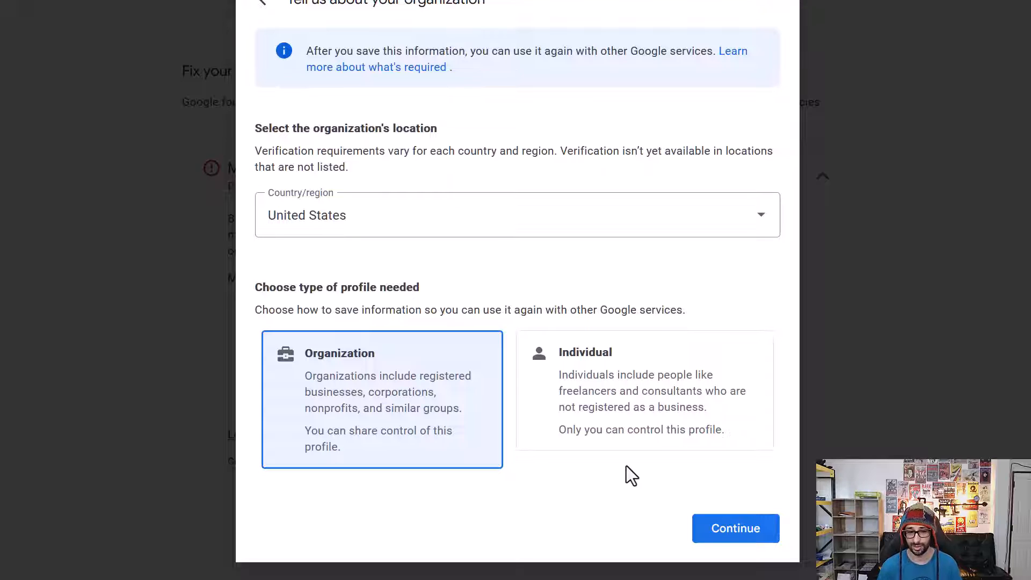
pyautogui.moveTo(326, 414)
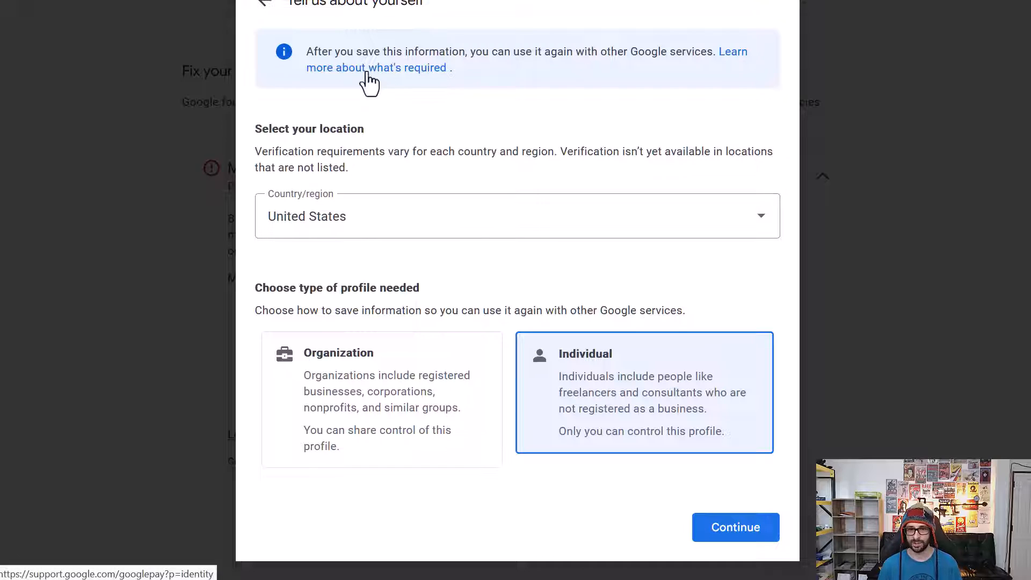
pyautogui.moveTo(584, 28)
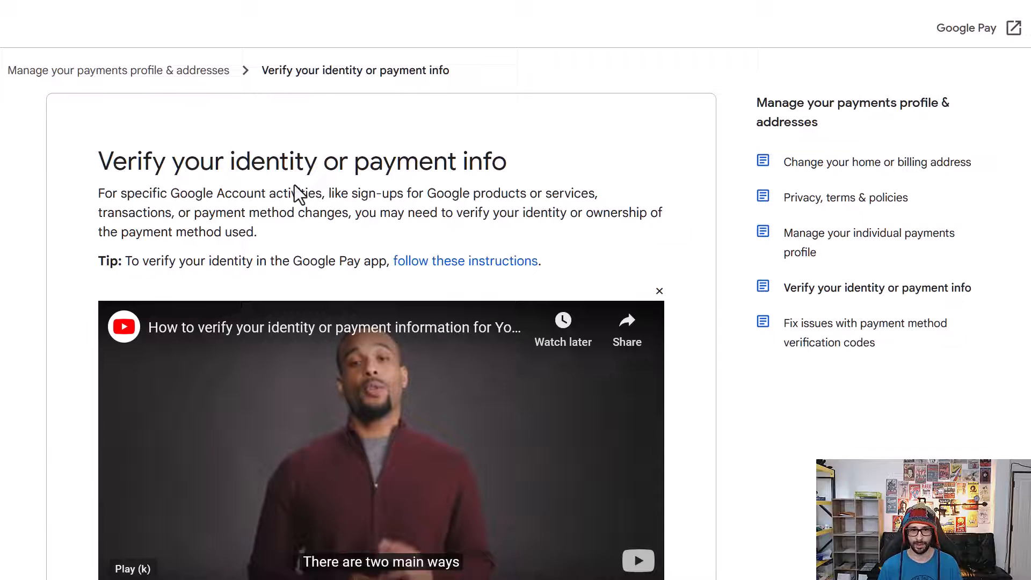
pyautogui.scroll(-3)
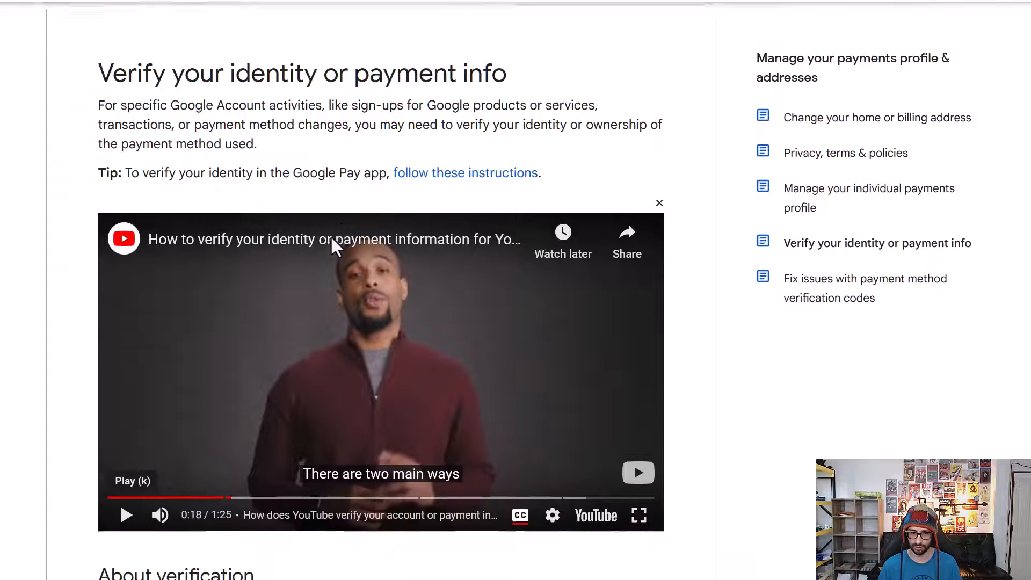
pyautogui.scroll(-3)
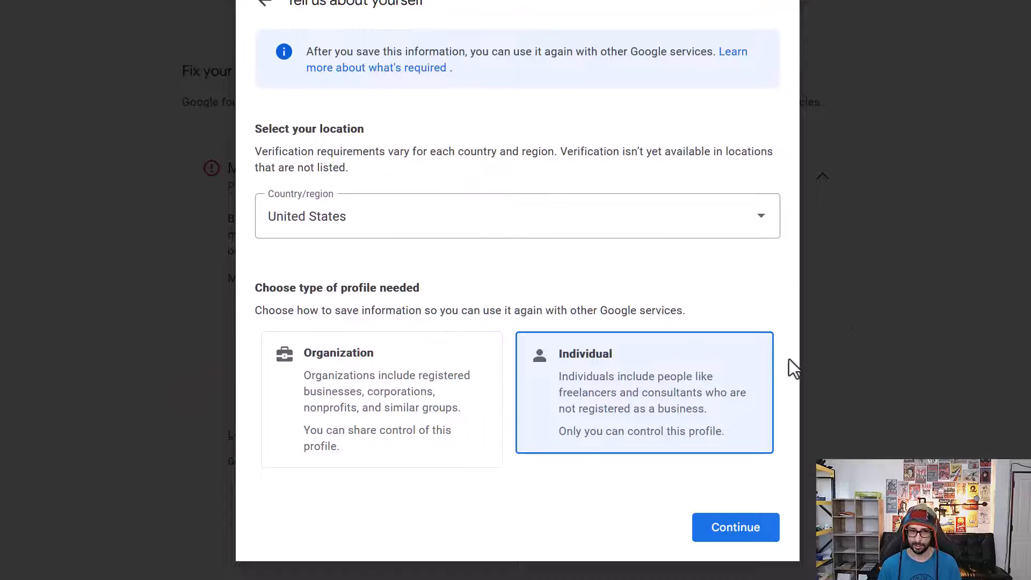
pyautogui.moveTo(556, 277)
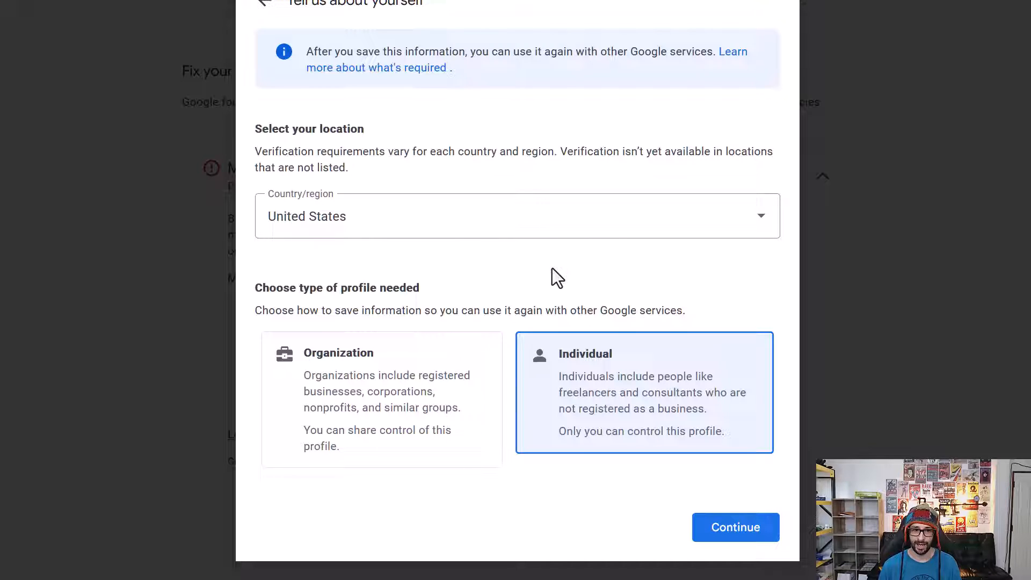
pyautogui.moveTo(244, 519)
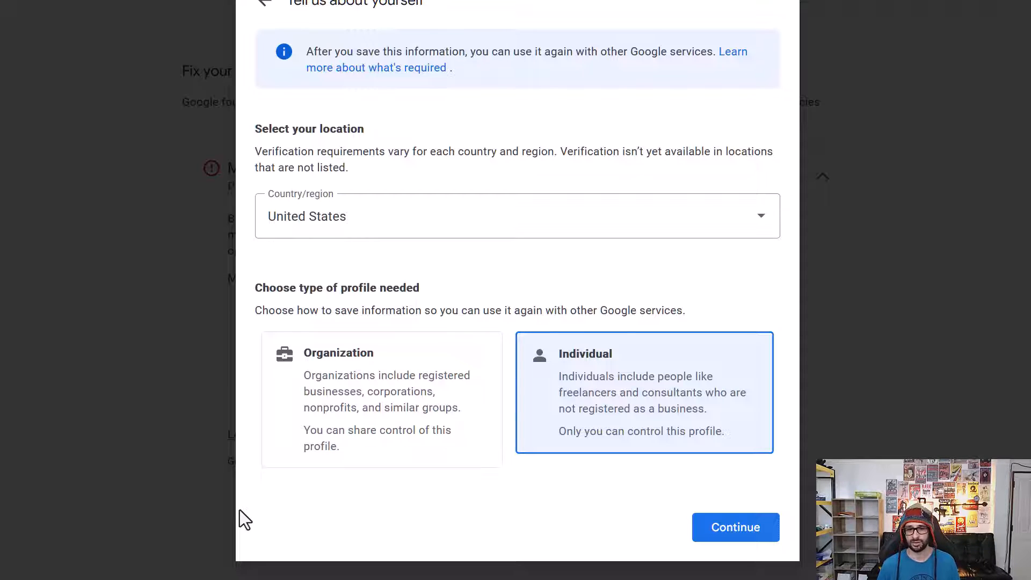
pyautogui.moveTo(440, 138)
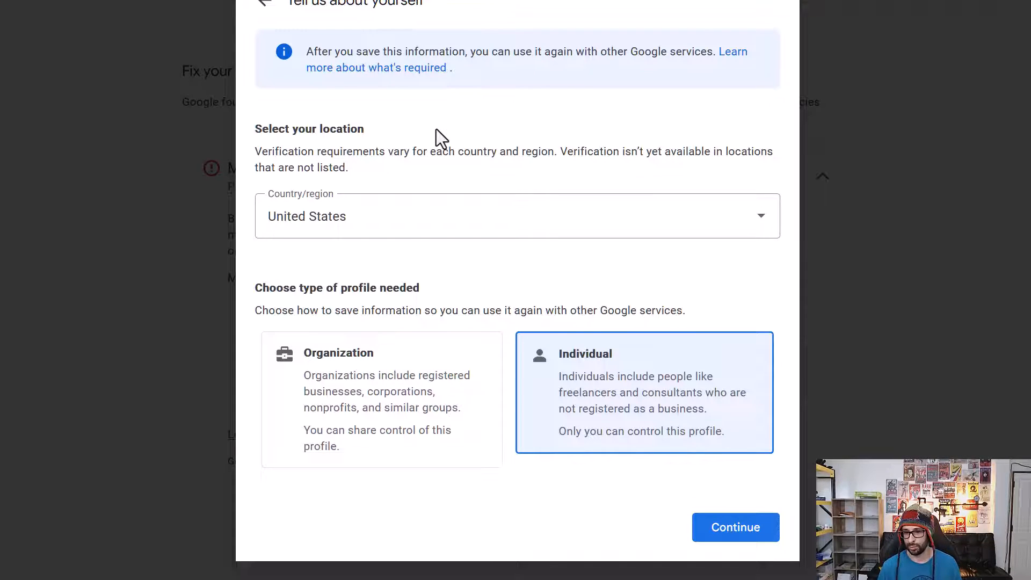
pyautogui.moveTo(779, 106)
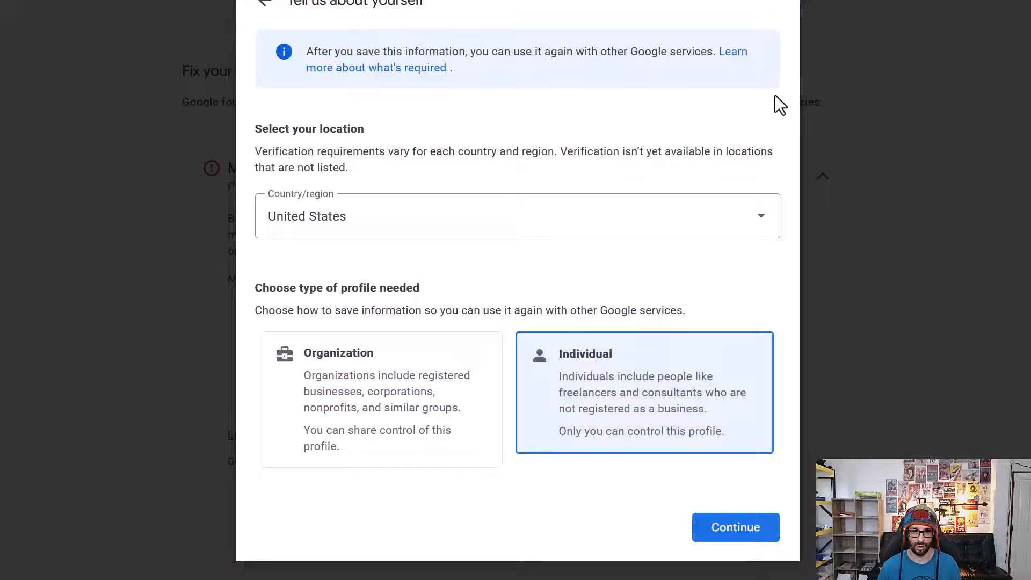
pyautogui.moveTo(203, 319)
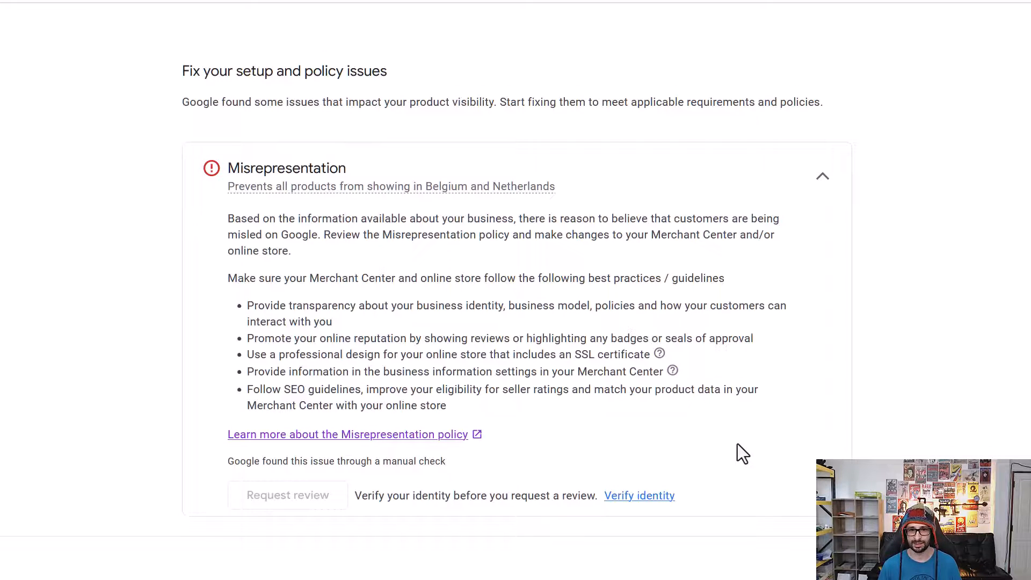
pyautogui.moveTo(908, 396)
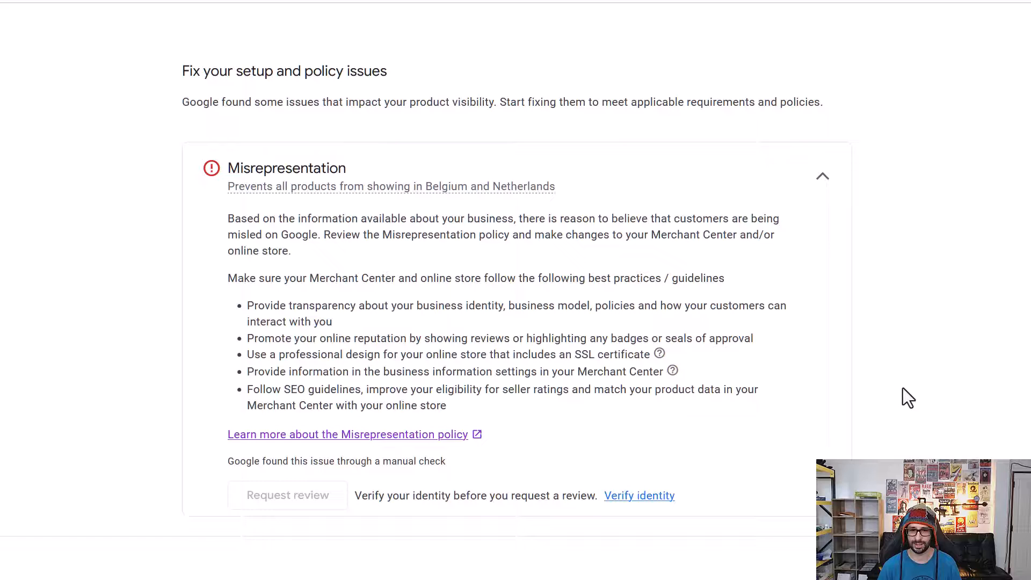
pyautogui.moveTo(917, 289)
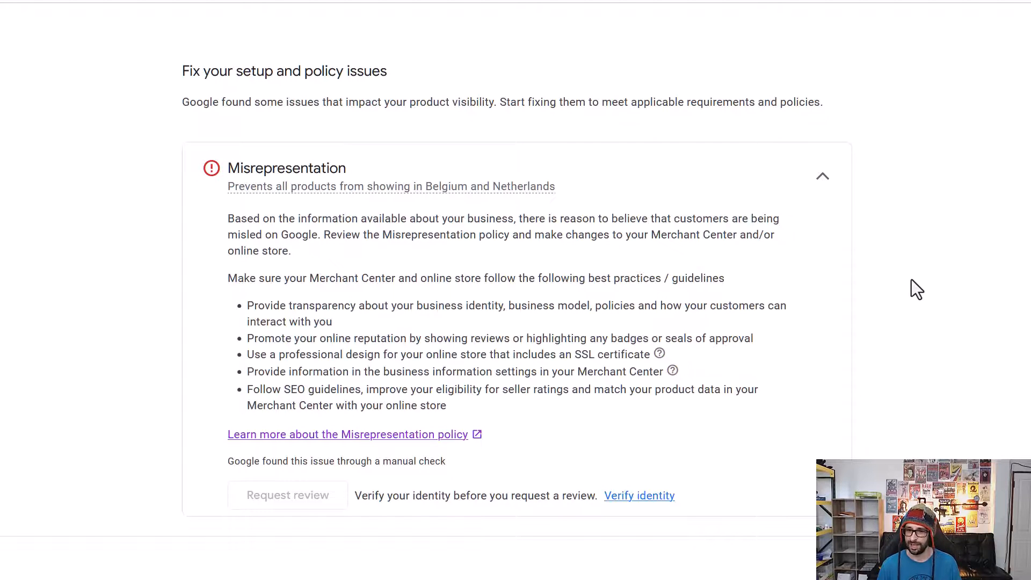